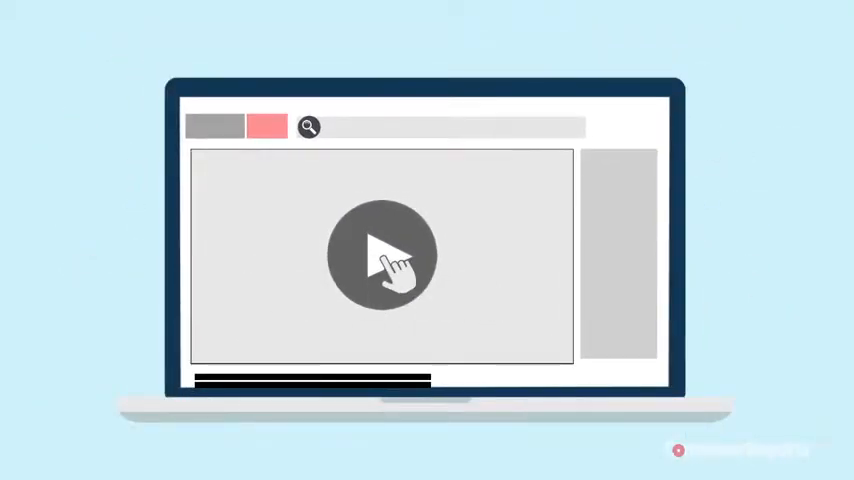
Step: Start playback of the streaming video in the laptop's browser window
left_click(382, 252)
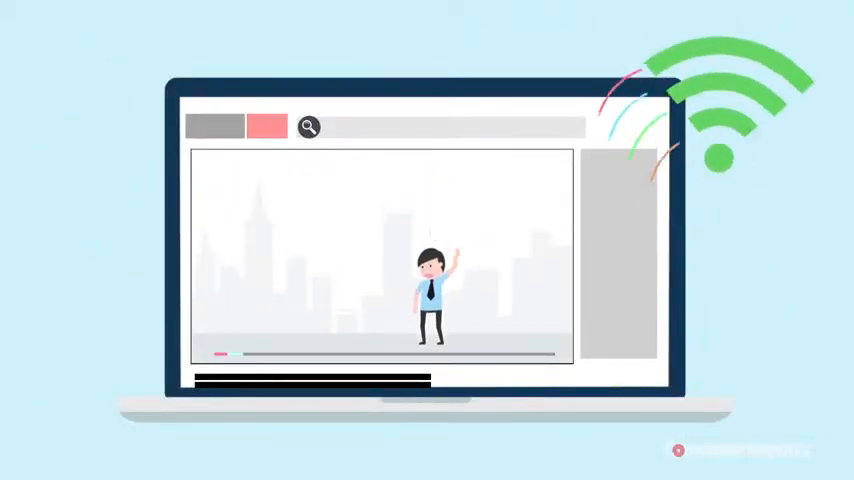